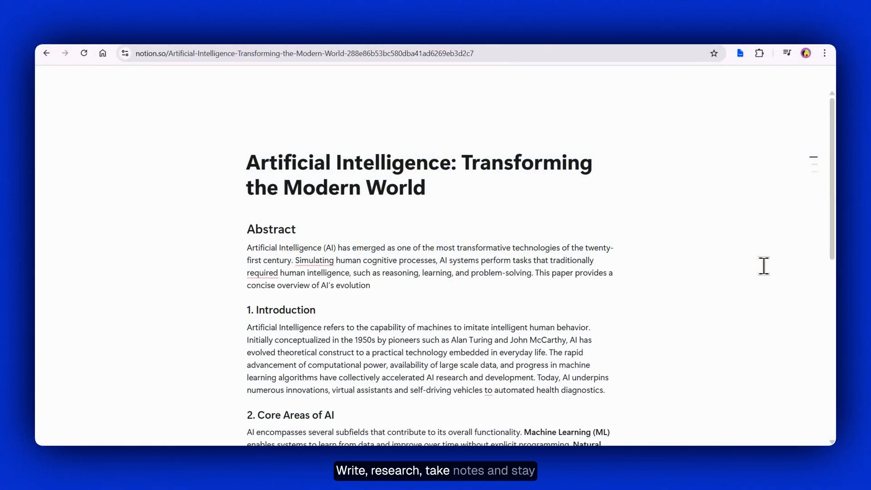
# Append the clause ', core applications, and ethical challenges, highlight' to the abstract's last sentence
pyautogui.write(', core applications, and ethical challenges, highlighting its growing')
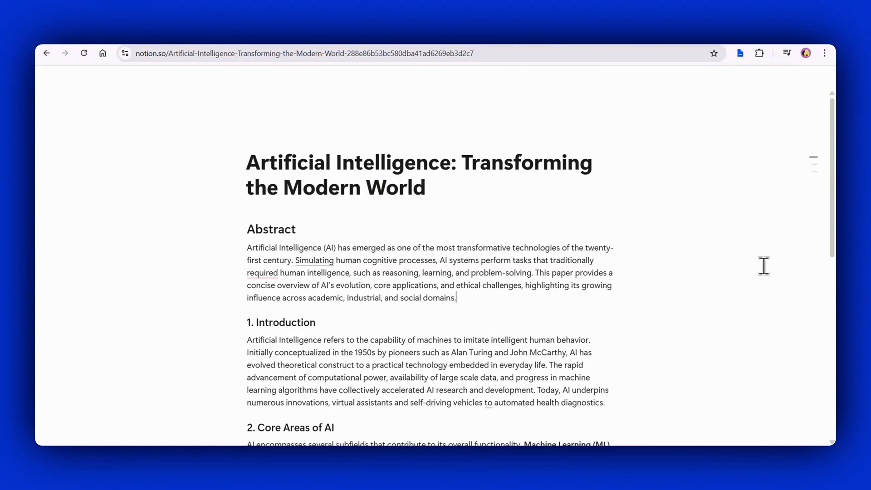
pyautogui.click(740, 53)
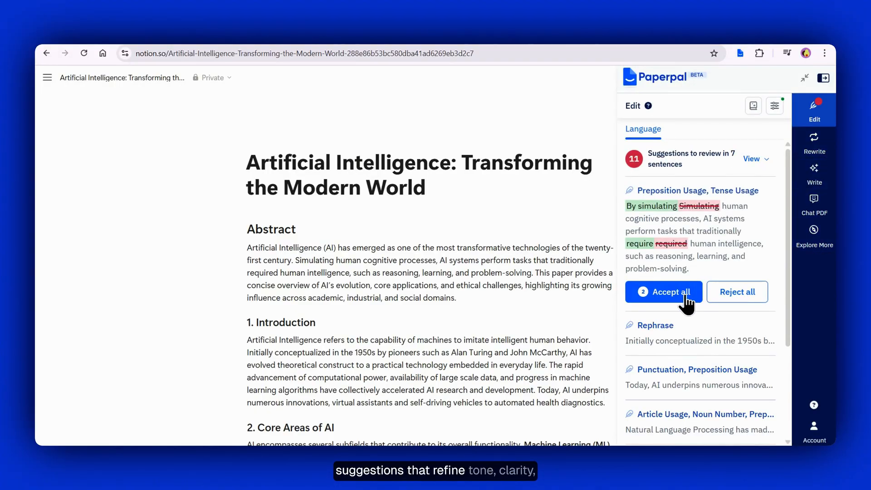
# Accept the fixes for the Simulating and self-driving vehicles sentences and the missing article before 'early detection'
pyautogui.click(664, 292)
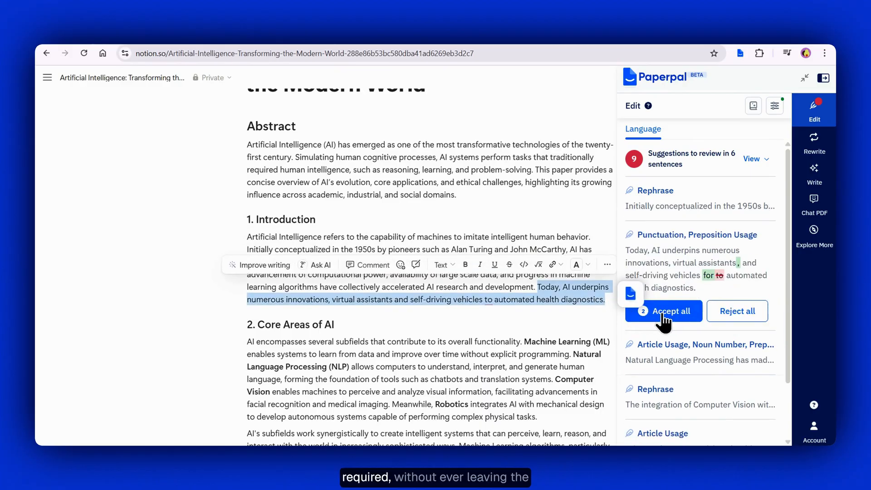
pyautogui.click(663, 310)
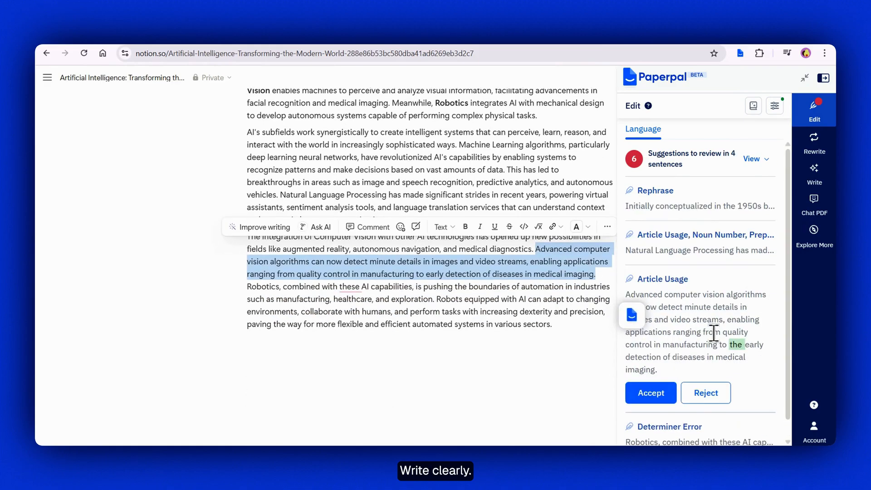
pyautogui.click(650, 392)
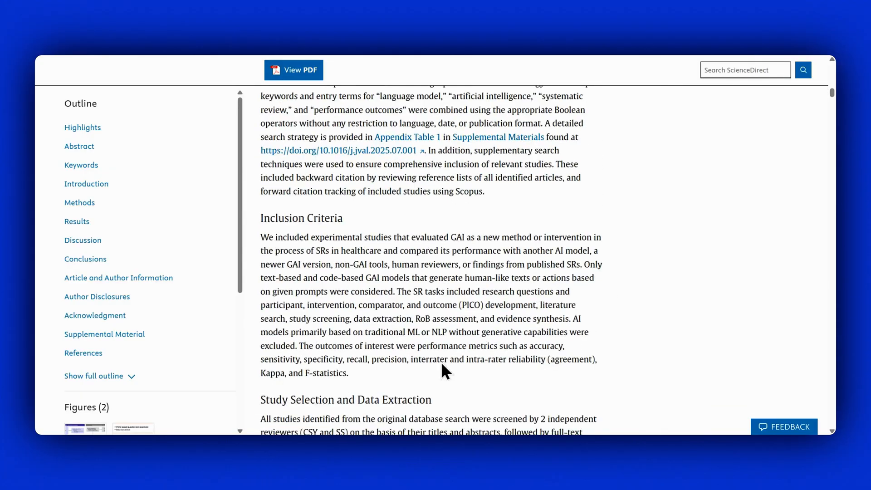
# Select the Inclusion Criteria paragraph and run Paperpal's Explain AI tool on it
pyautogui.moveTo(261, 237); pyautogui.dragTo(359, 373)
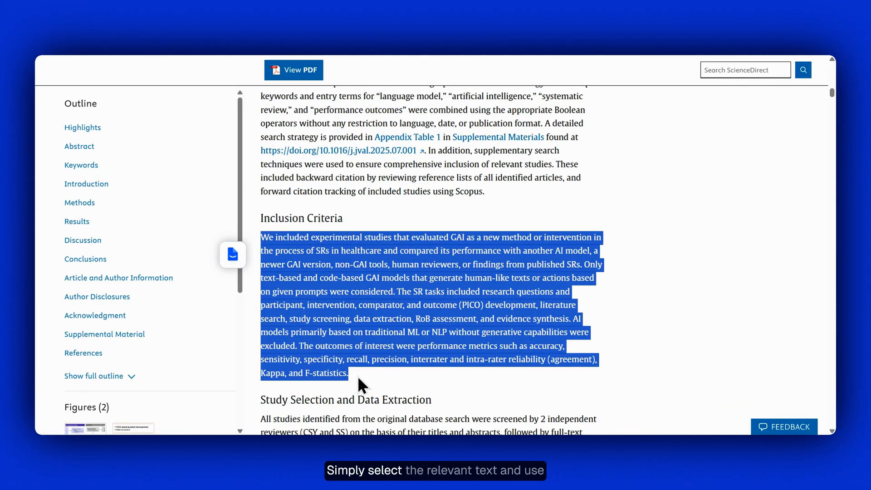
pyautogui.click(234, 254)
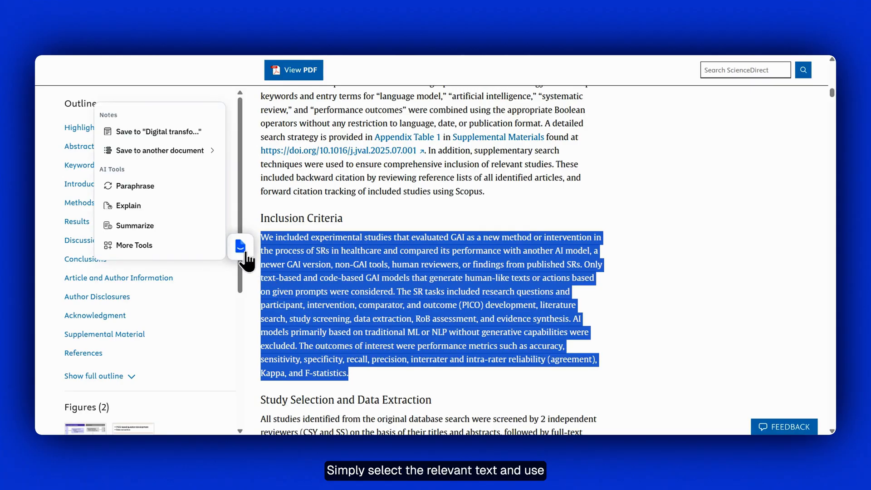
pyautogui.moveTo(222, 238)
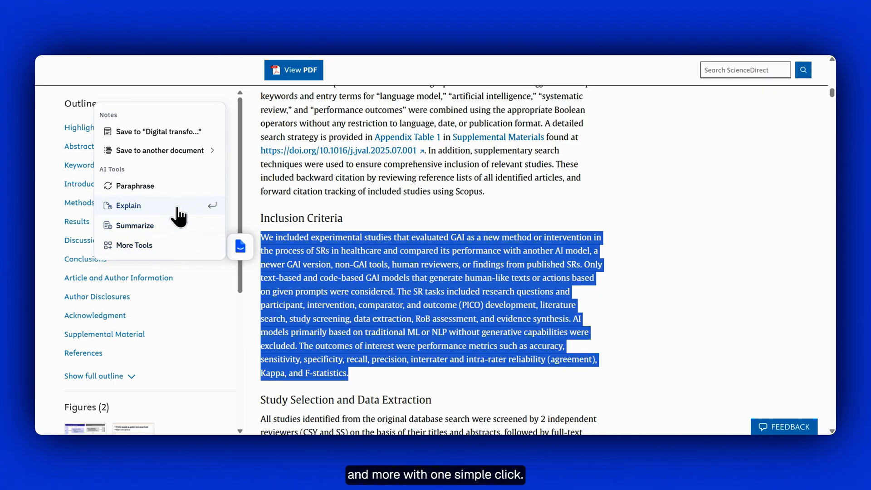
pyautogui.click(127, 206)
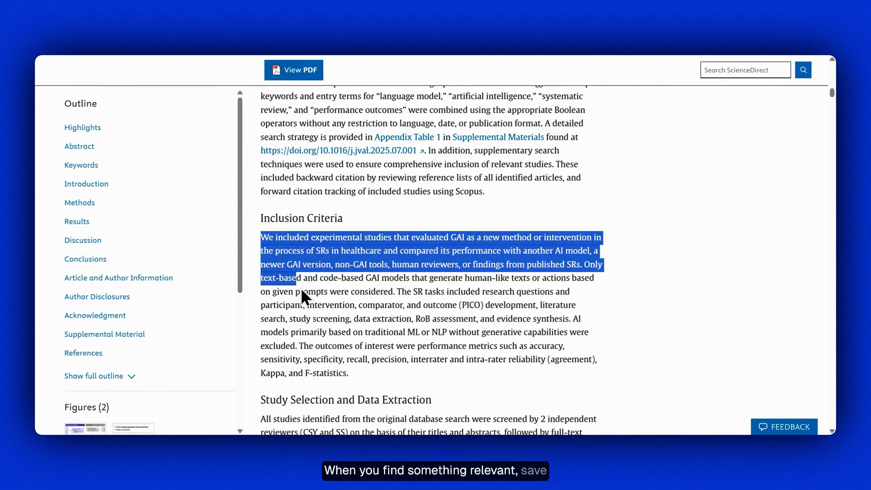
# Save the selected paragraph as a note into the Artificial intelligence document via Save to another document
pyautogui.click(240, 246)
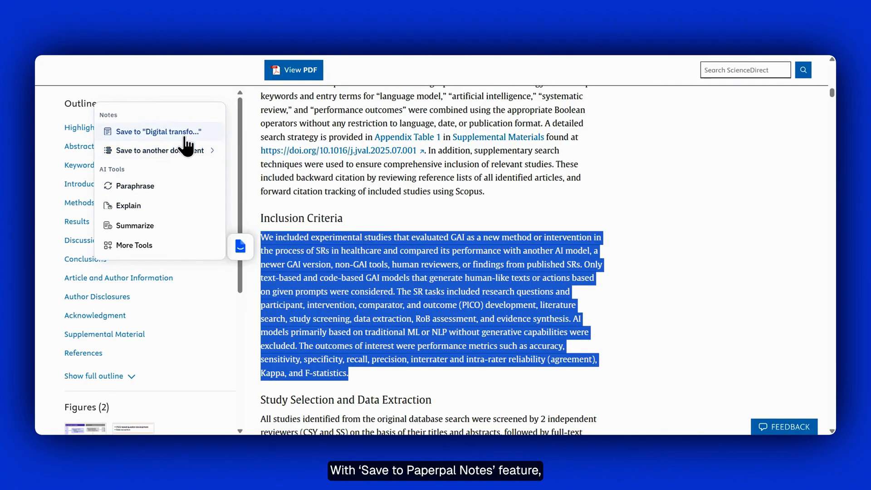
pyautogui.click(158, 151)
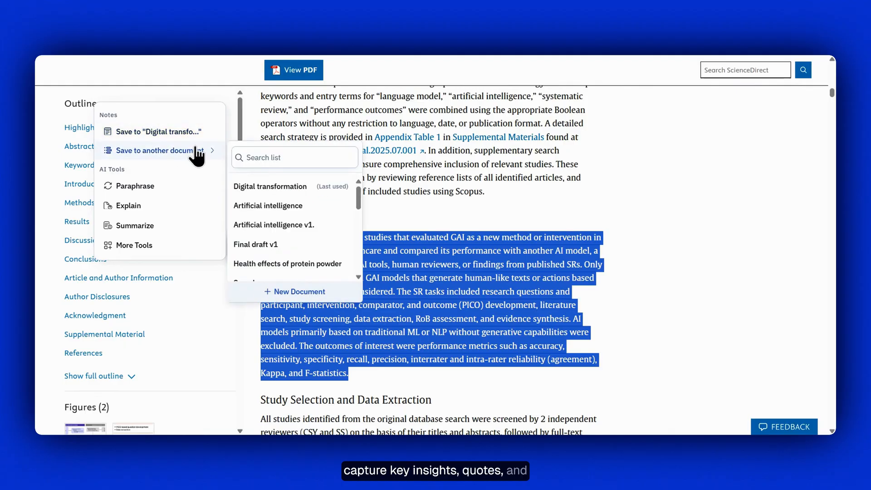
pyautogui.click(269, 206)
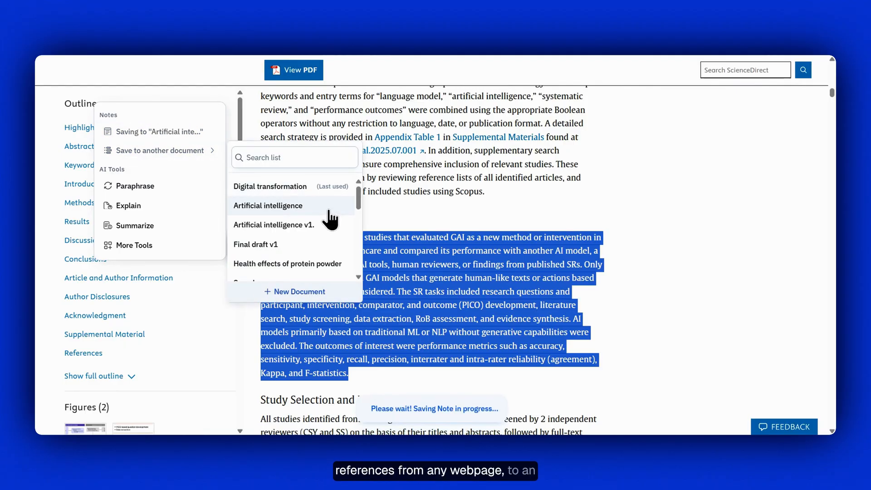
pyautogui.click(269, 205)
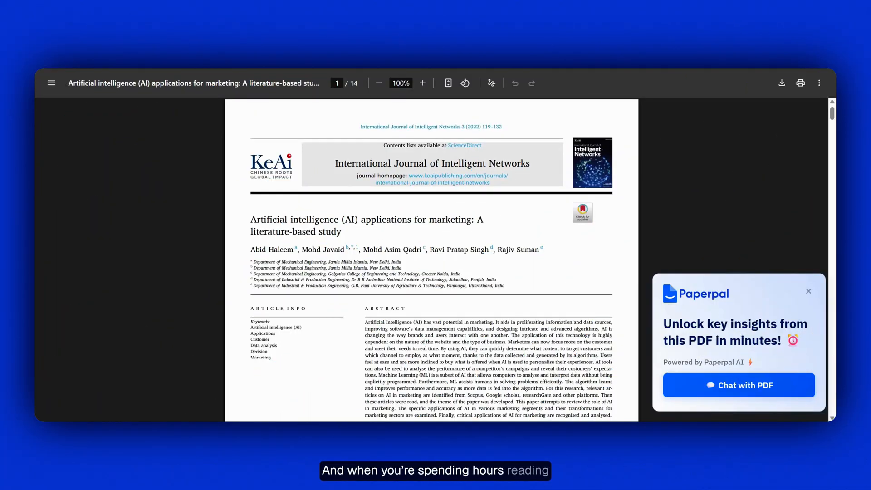
pyautogui.scroll(-3)
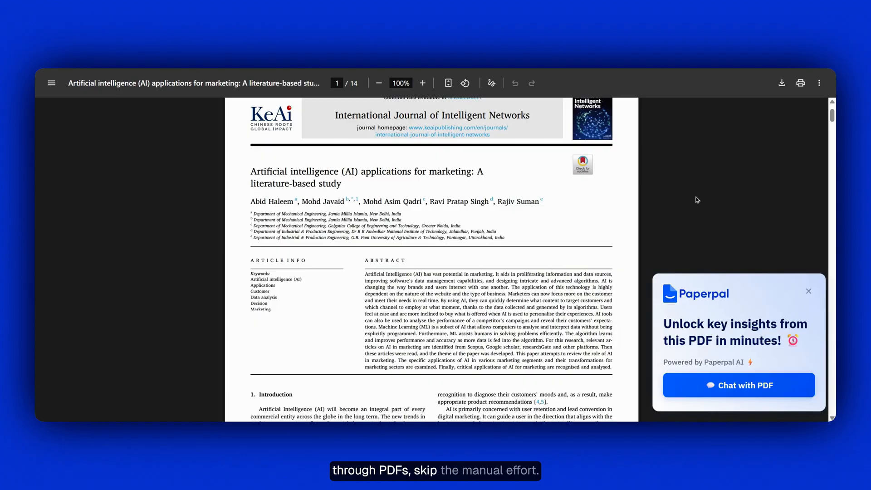
pyautogui.scroll(-3)
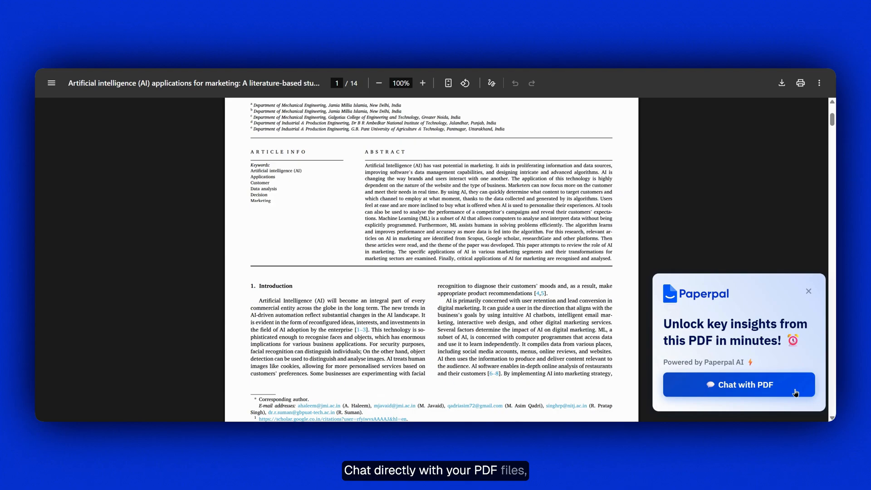
# Ask Chat PDF 'What are the main strengths and weaknesses' of the marketing study and read through the answer
pyautogui.click(738, 384)
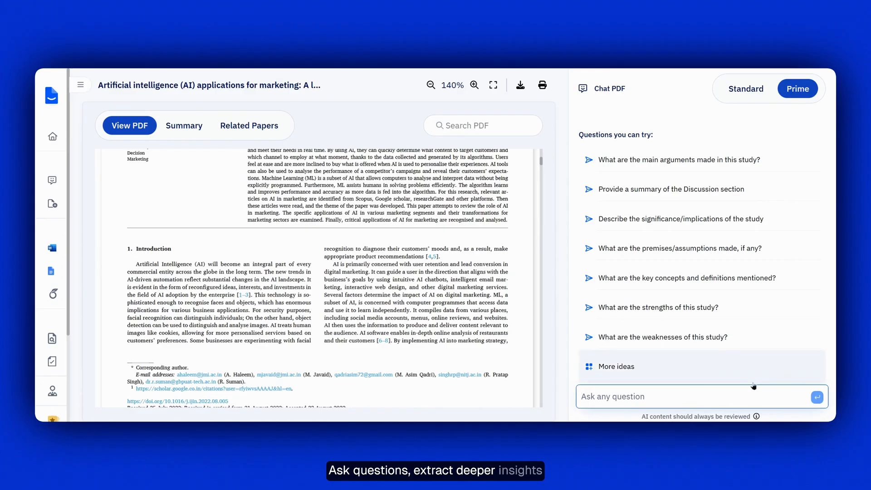
pyautogui.write('What are the main strengths and weaknesses f')
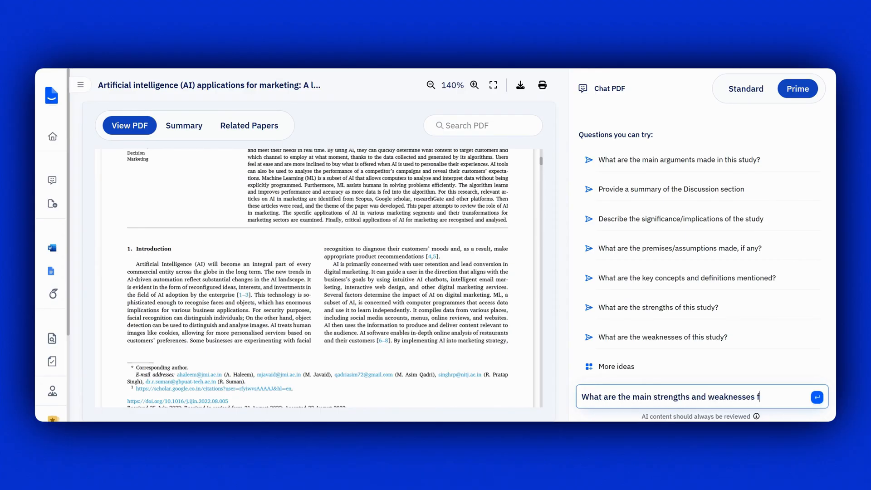
pyautogui.click(817, 397)
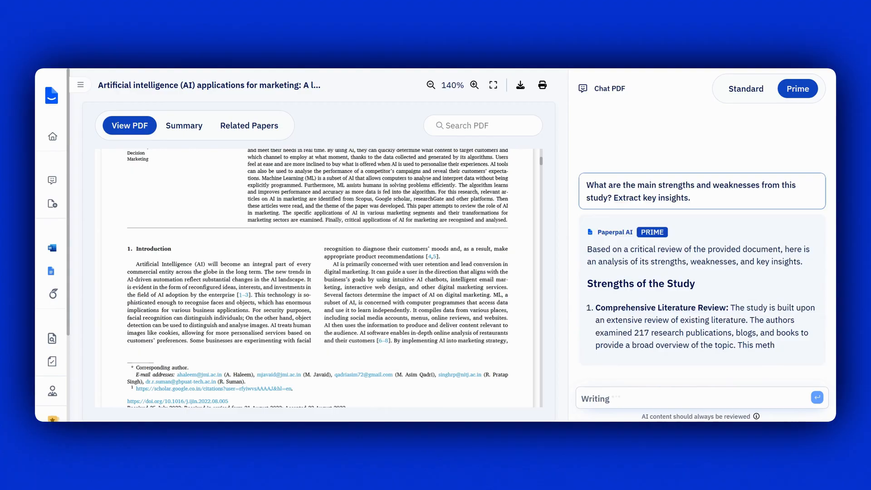
pyautogui.scroll(-3)
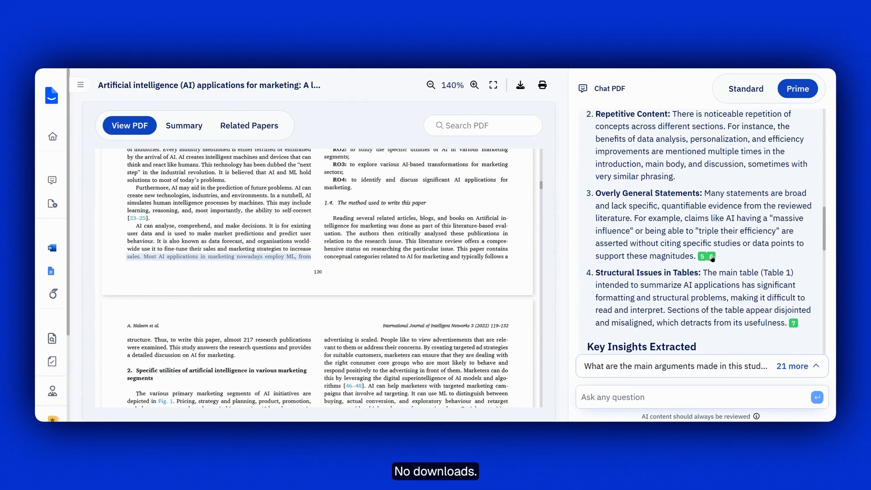
pyautogui.scroll(-3)
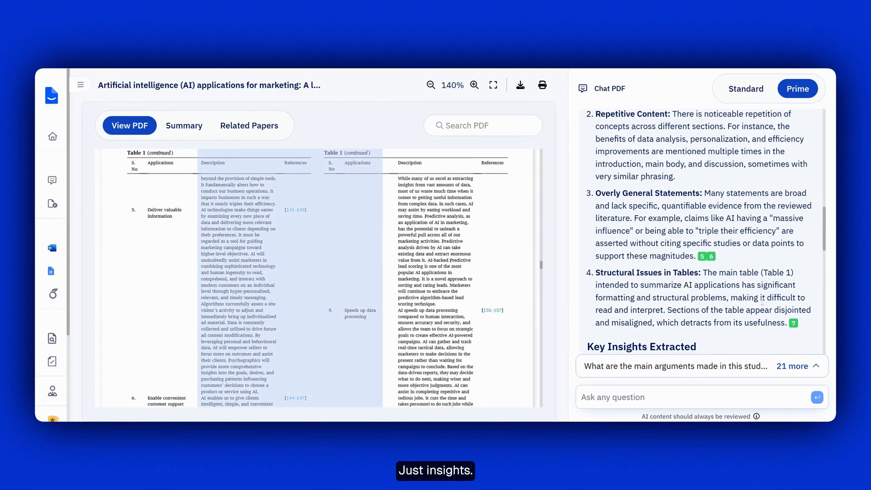